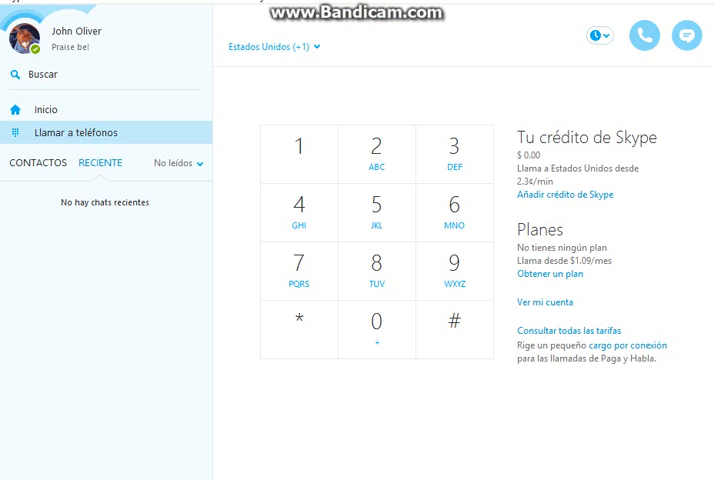
{"action": "left_click", "coordinate": [298, 211]}
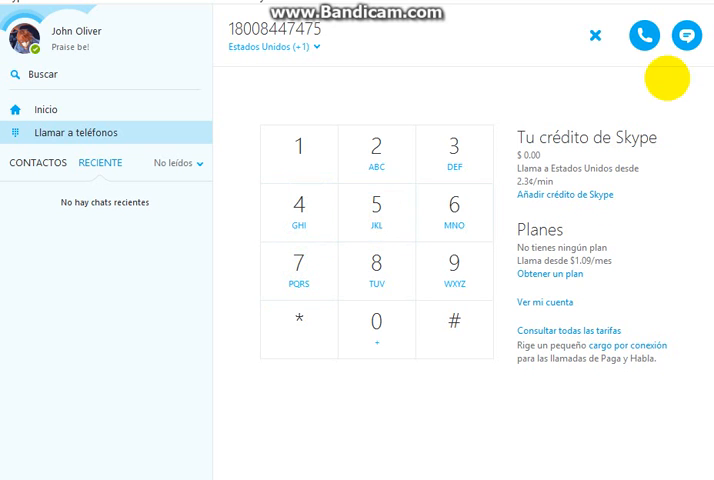
{"action": "left_click", "coordinate": [644, 36]}
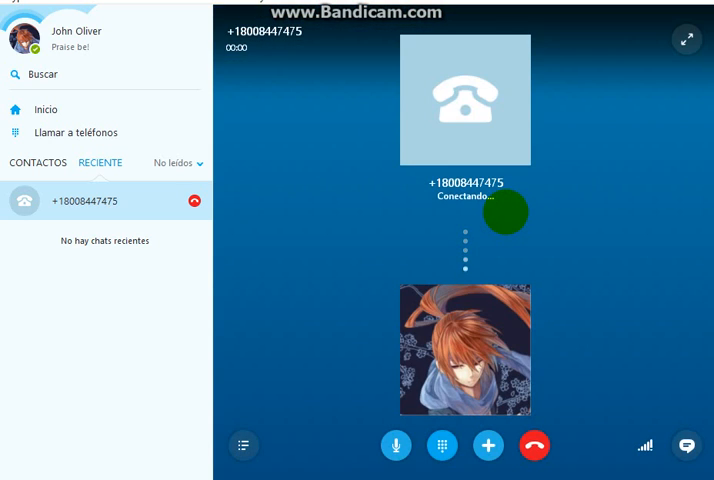